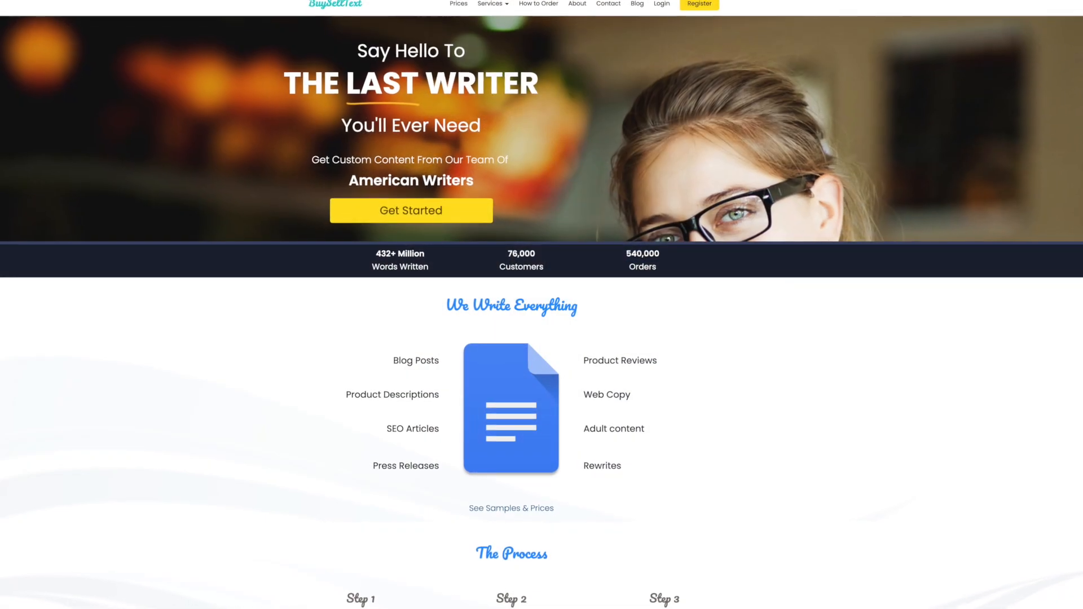
scroll("down", 3)
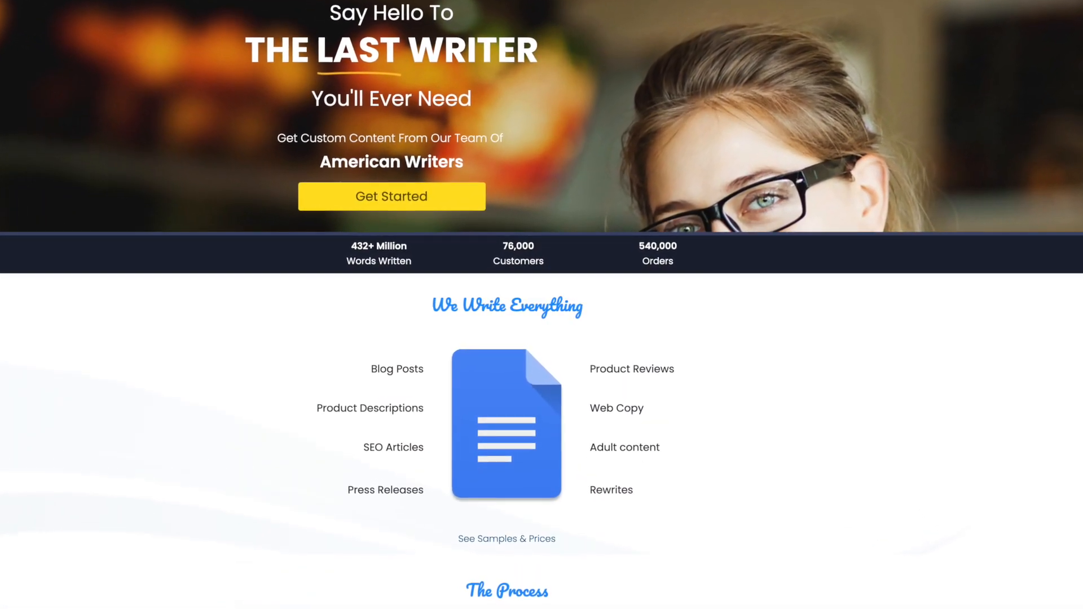